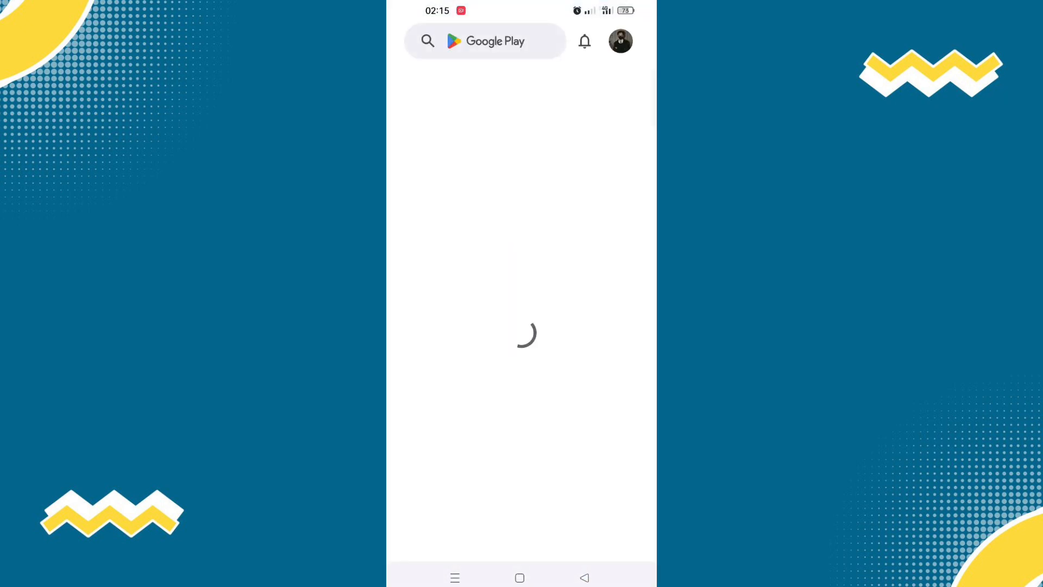
# Search the Play Store for 'TapScroll' and install version 1.0.1.
pyautogui.write('Tap')
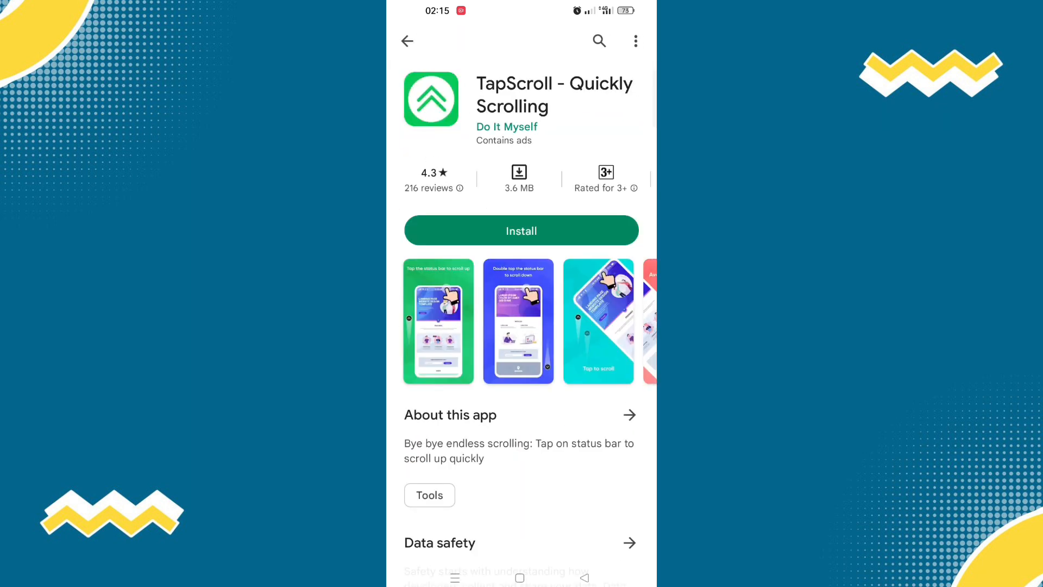
pyautogui.click(521, 231)
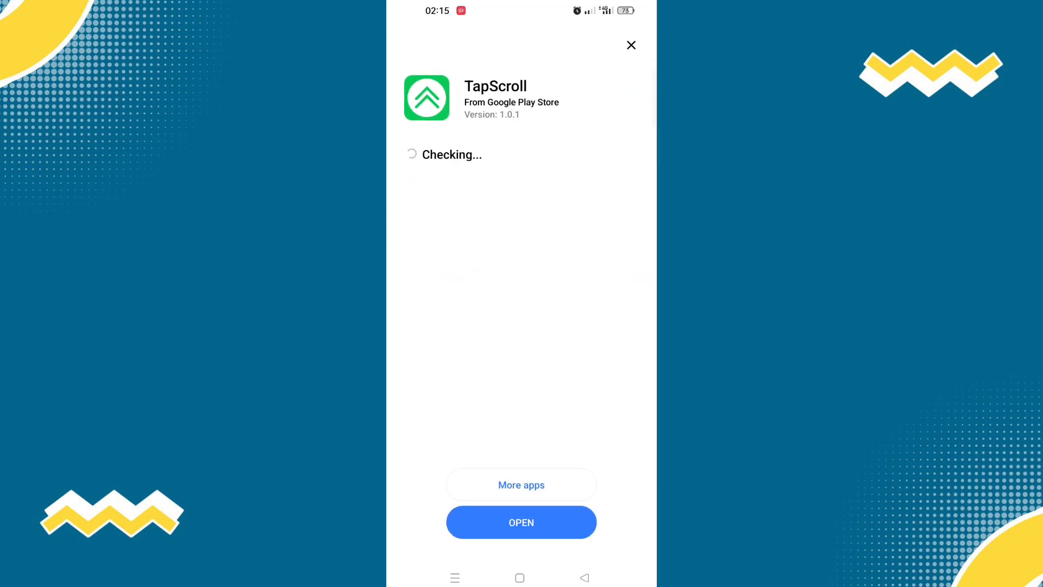
# Launch TapScroll and go through its introduction and permissions explanation screens.
pyautogui.click(521, 522)
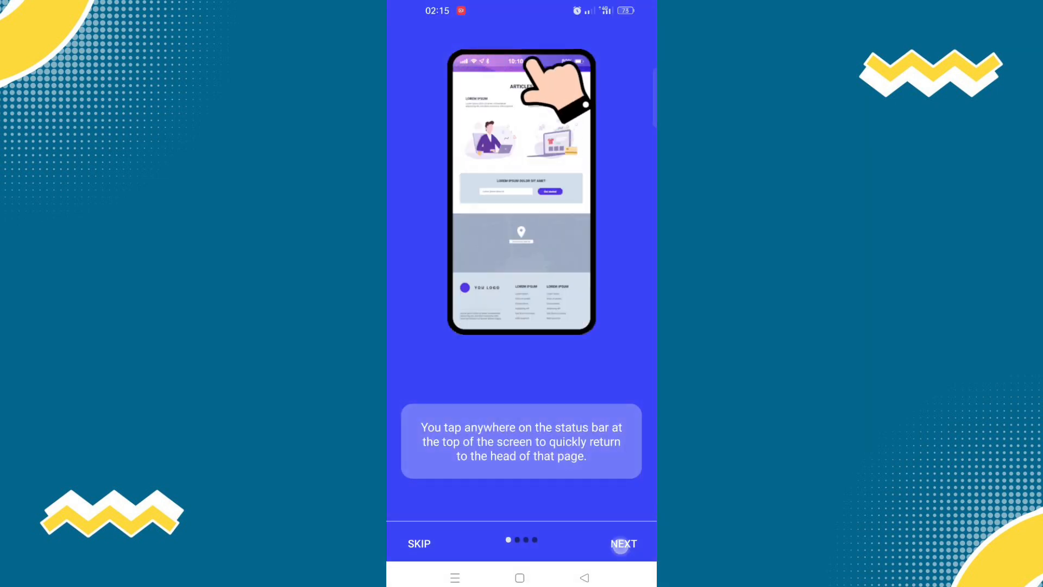
pyautogui.click(622, 543)
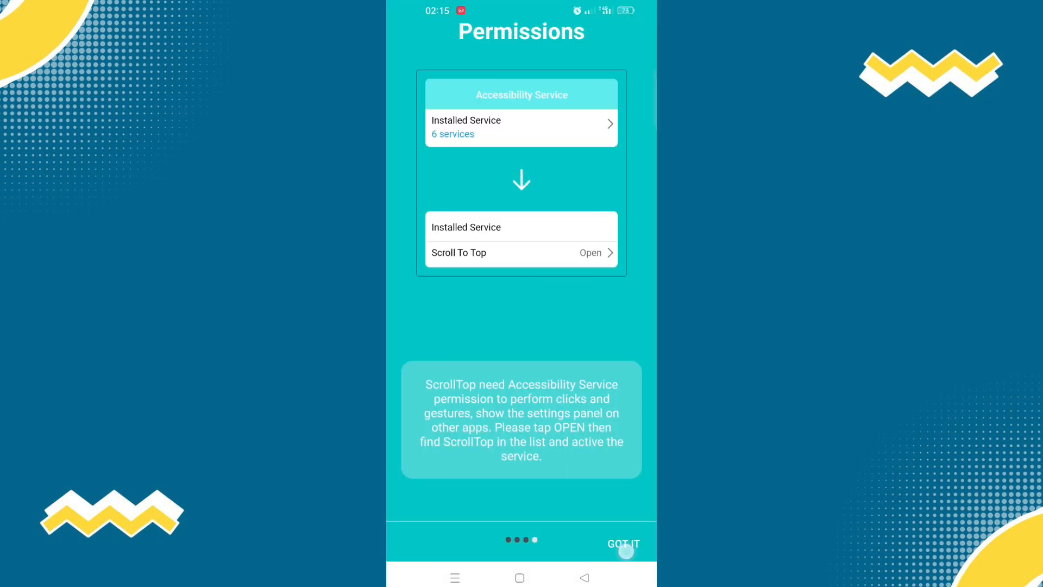
pyautogui.click(623, 543)
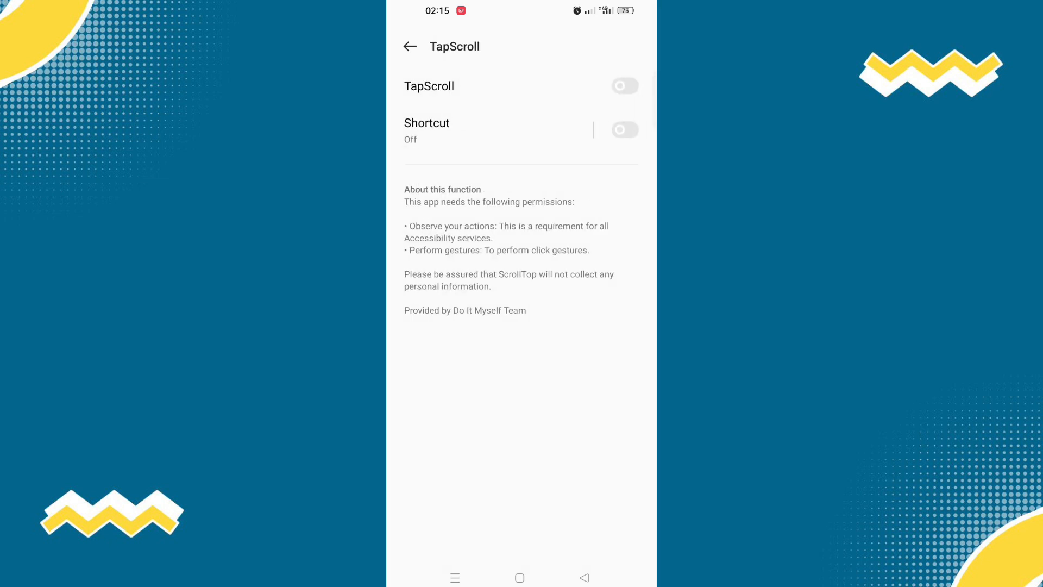
# Enable TapScroll's accessibility service and allow it full control of the device.
pyautogui.click(623, 85)
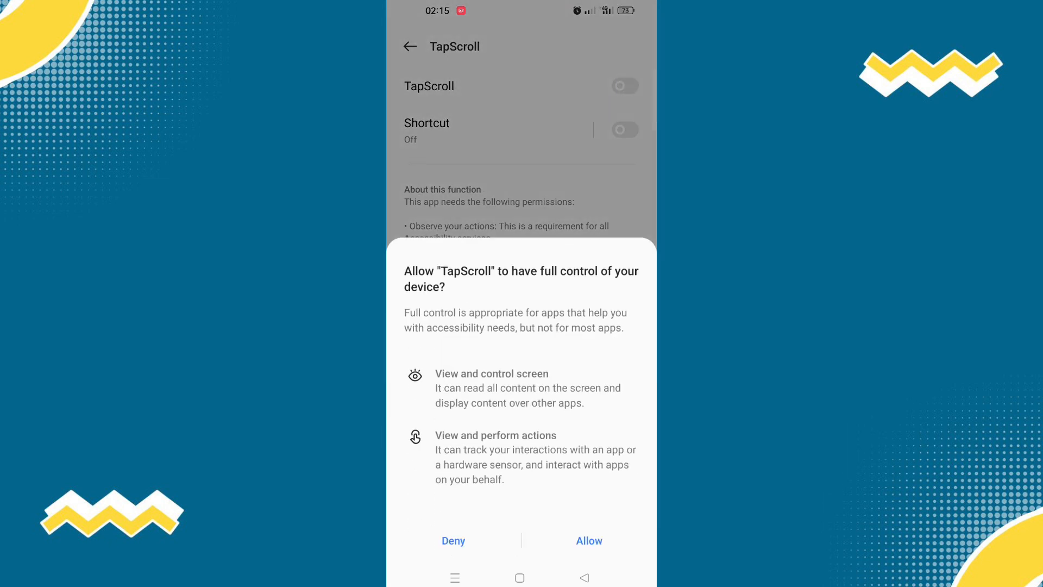
pyautogui.click(588, 540)
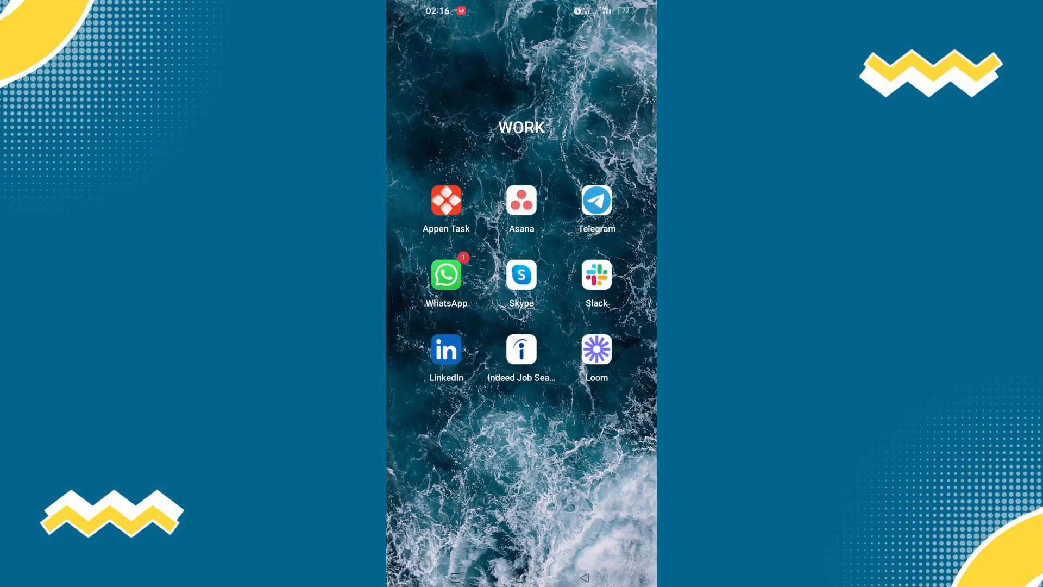
# Open the YT Editors group in WhatsApp and jump to its first messages via the status bar.
pyautogui.click(445, 275)
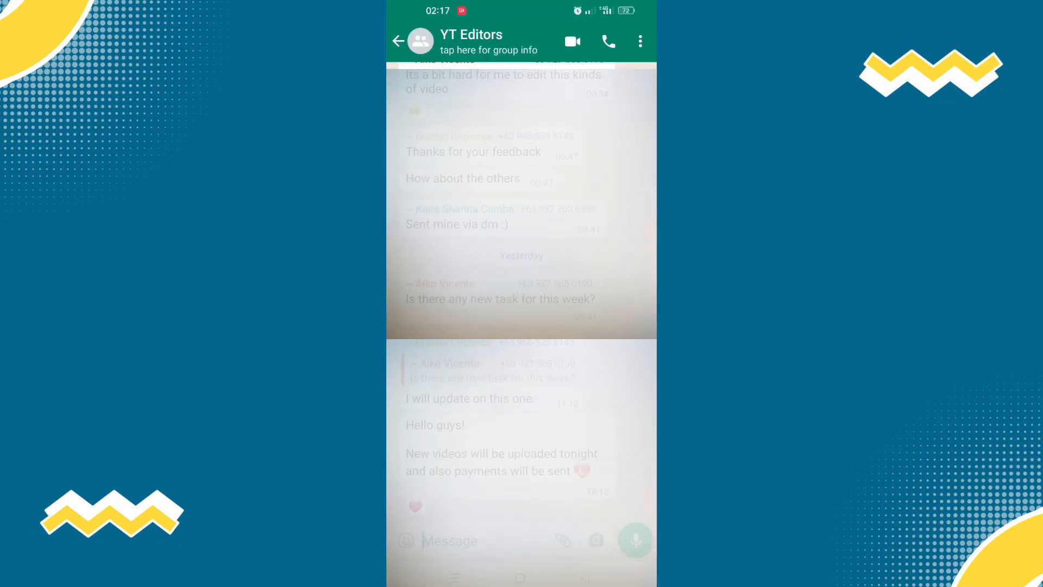
pyautogui.scroll(-3)
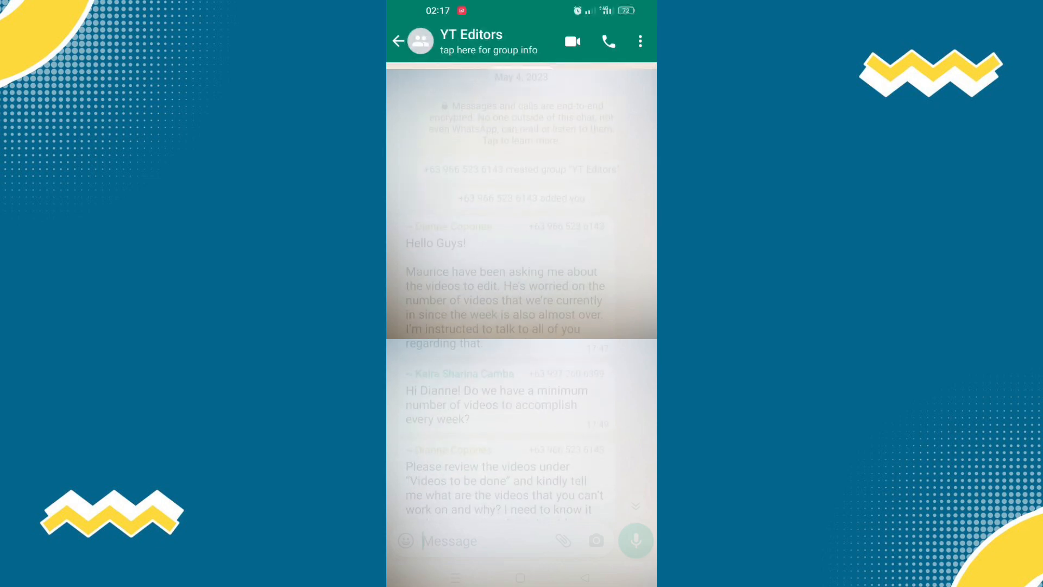
pyautogui.click(489, 41)
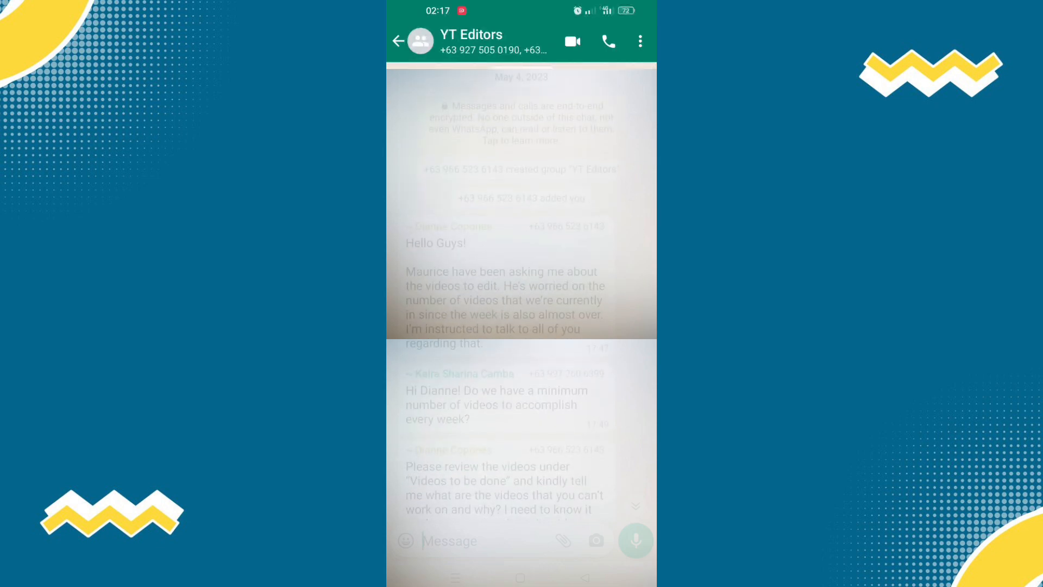